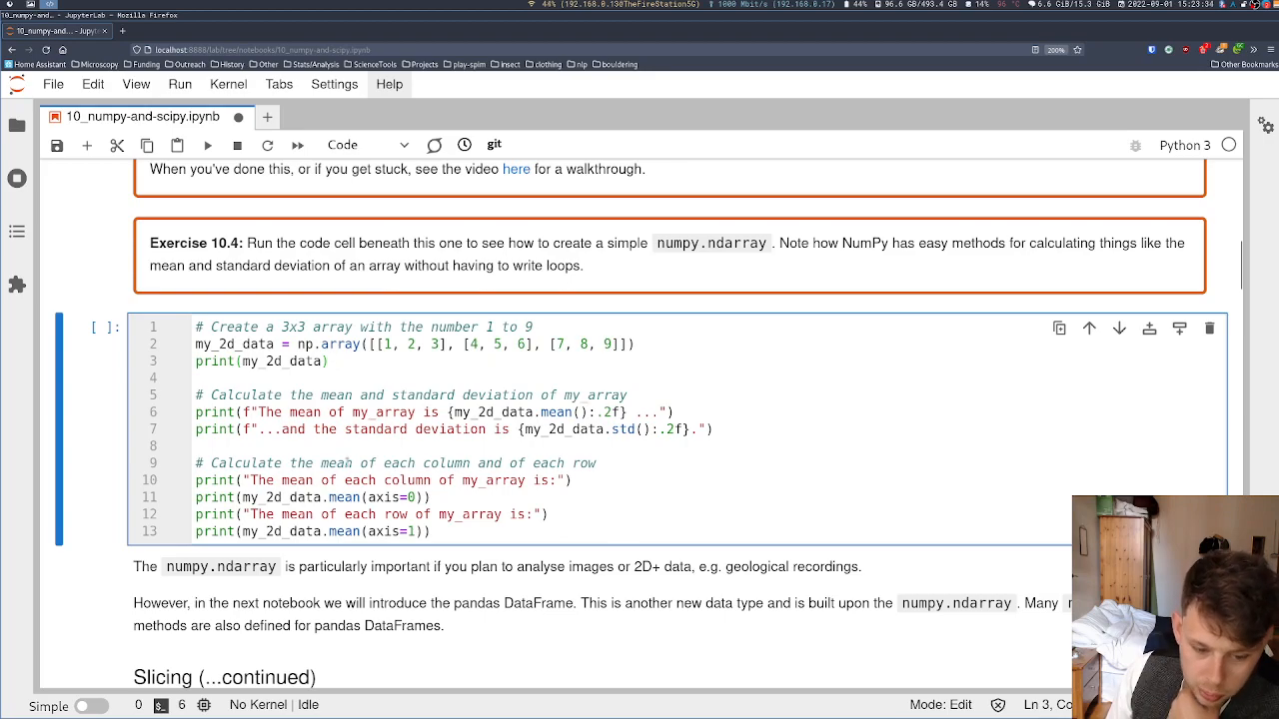
# Step: Add 'import numpy as np' at the top of the exercise cell and run it
pyautogui.click(208, 144)
pyautogui.write('import')
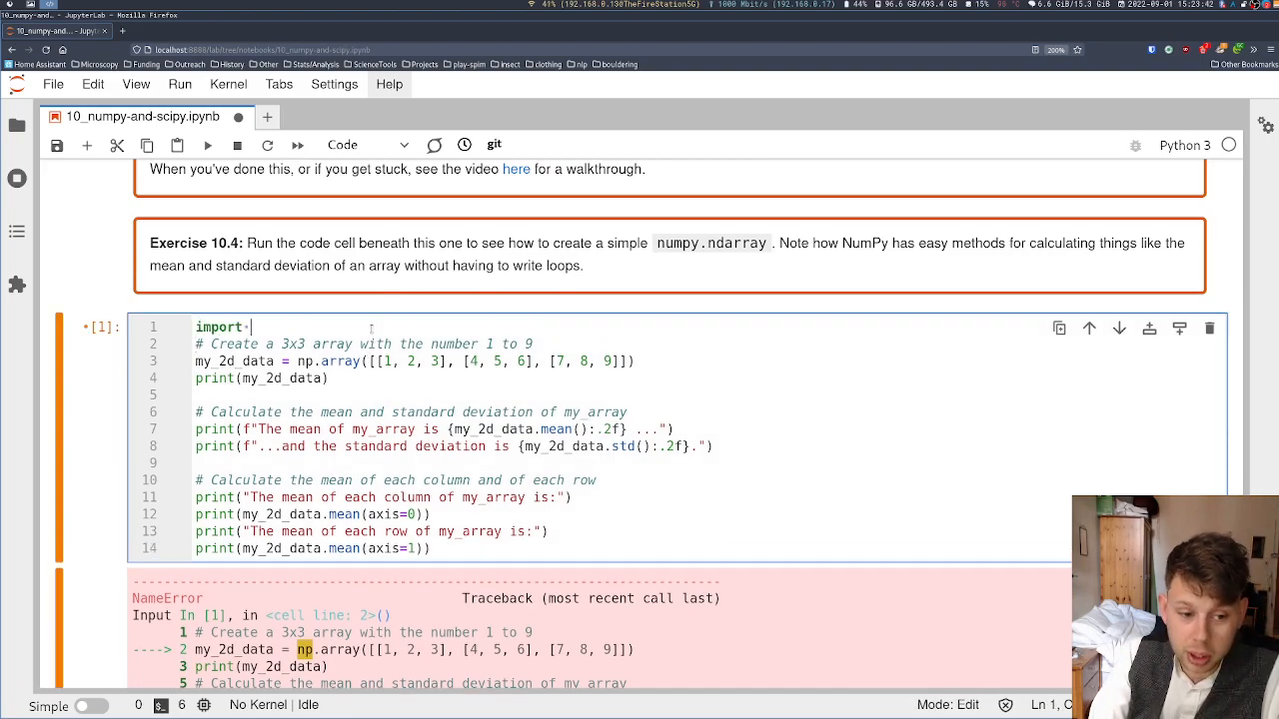
pyautogui.write('numpy as np')
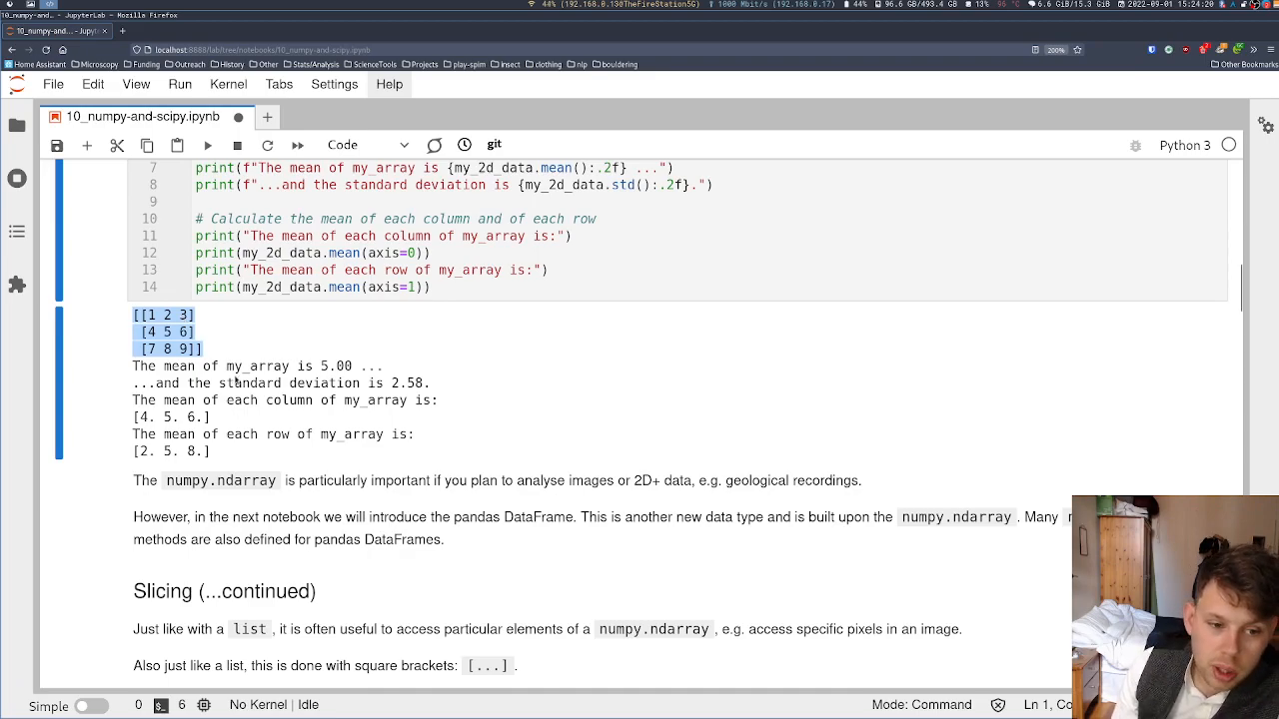
pyautogui.scroll(3)
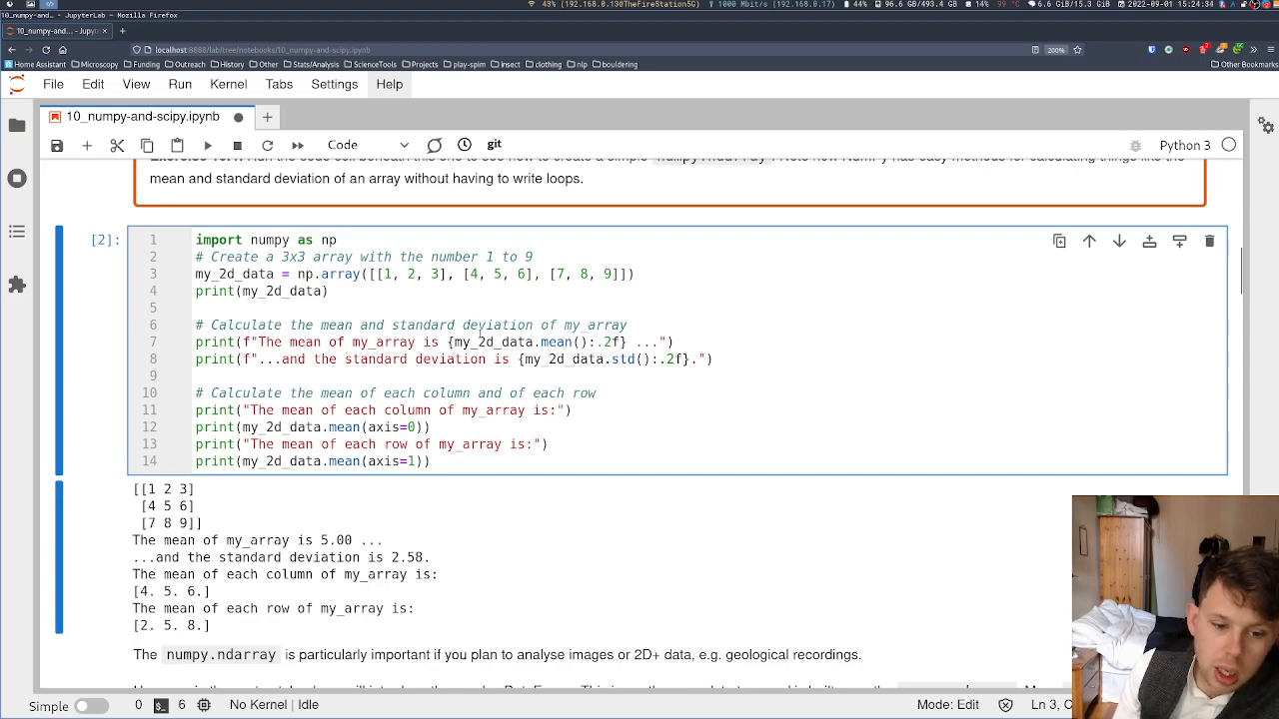
pyautogui.doubleClick(330, 274)
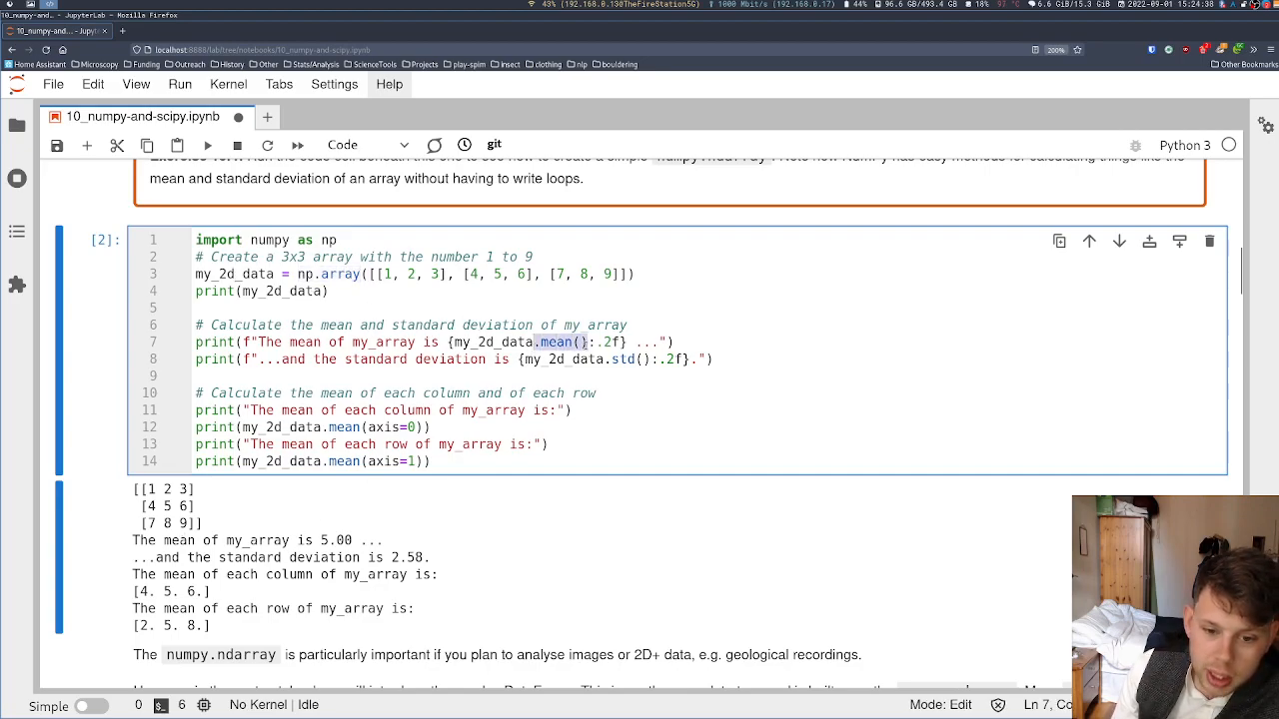
pyautogui.click(623, 359)
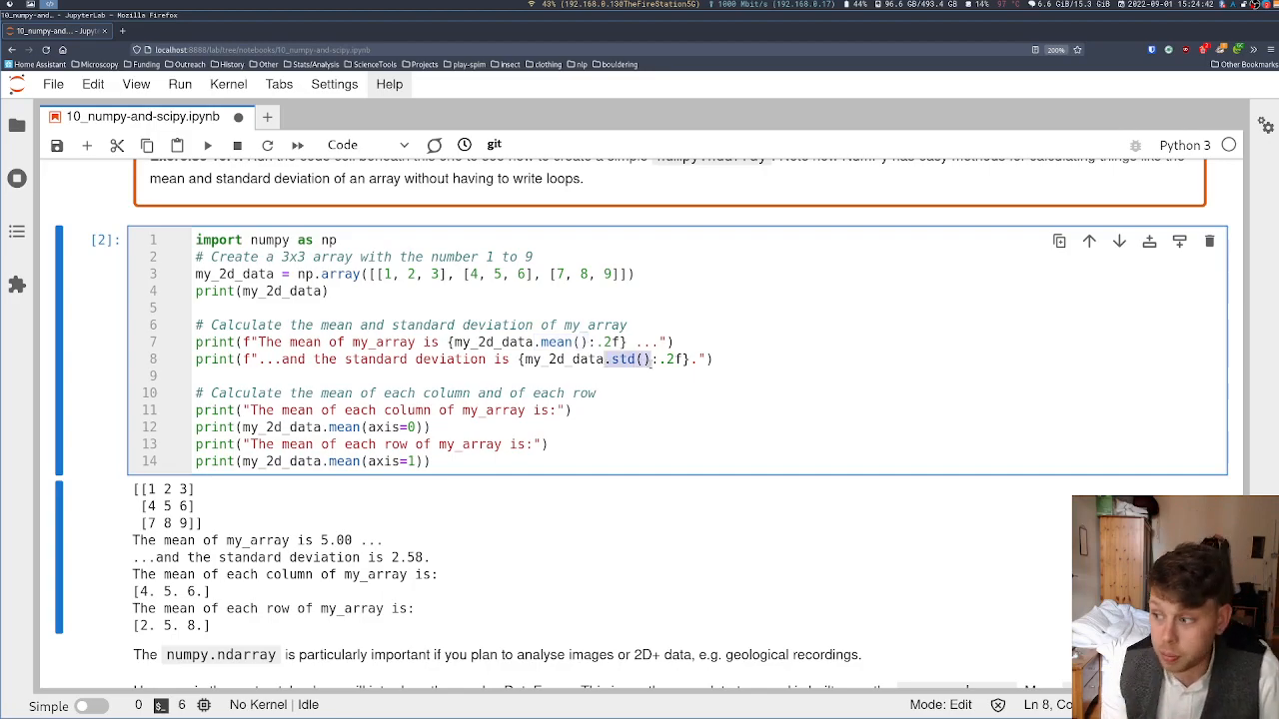
pyautogui.press('ctrl+s')
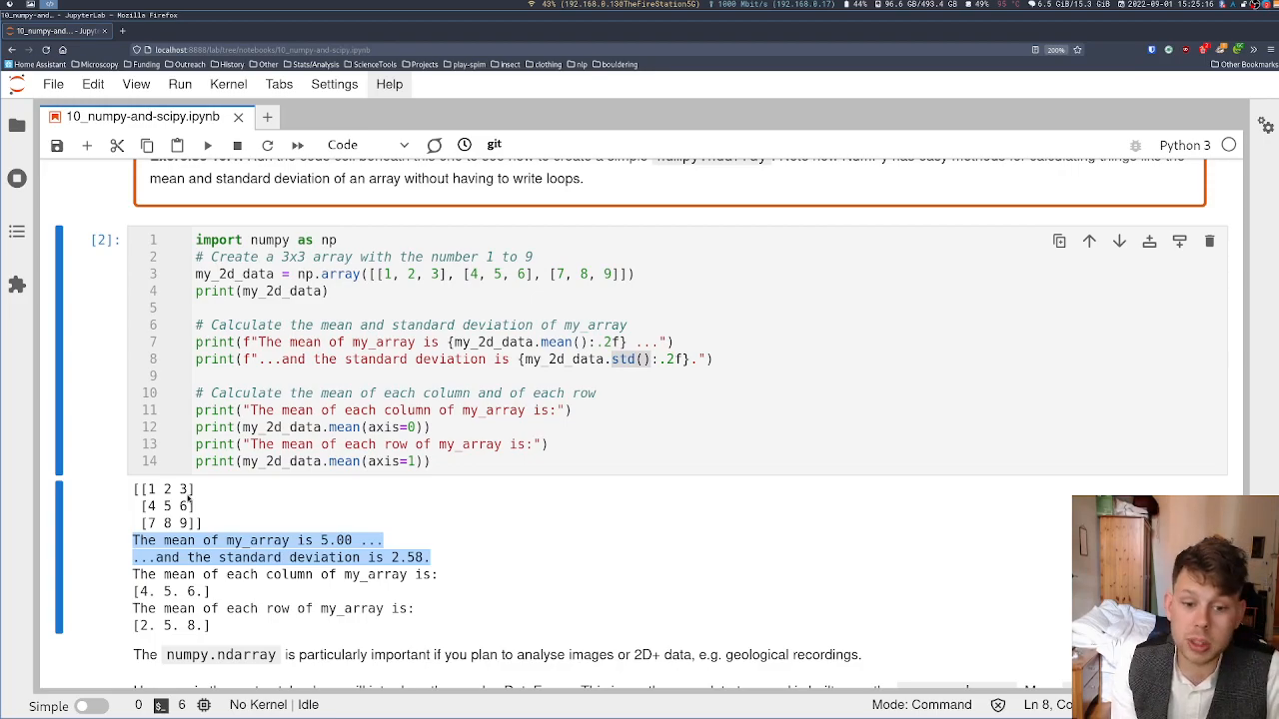
pyautogui.moveTo(180, 567)
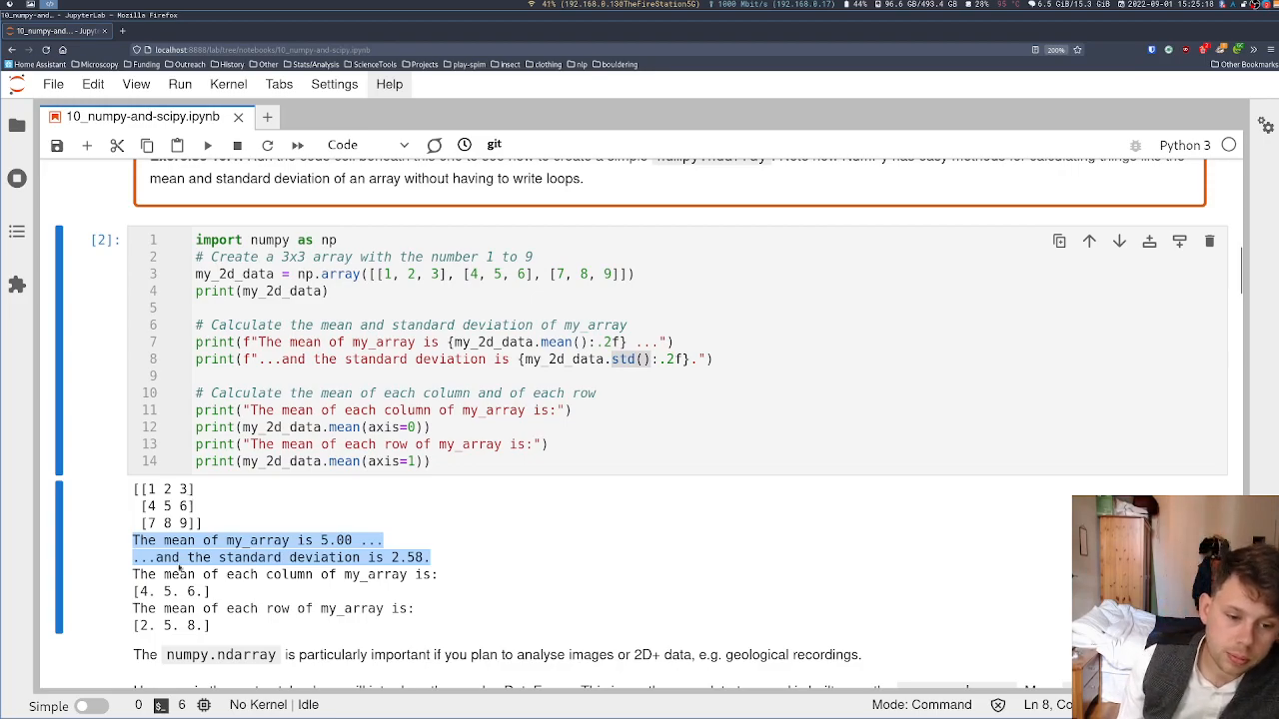
pyautogui.click(389, 428)
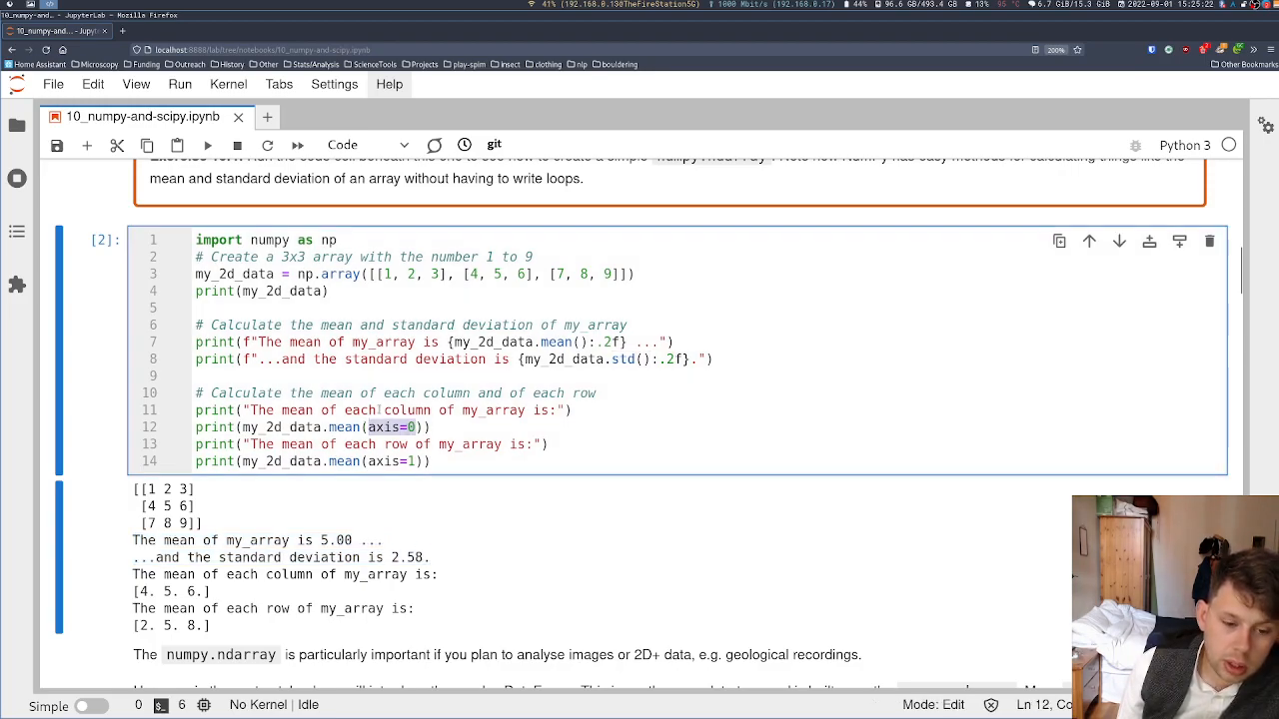
pyautogui.doubleClick(344, 427)
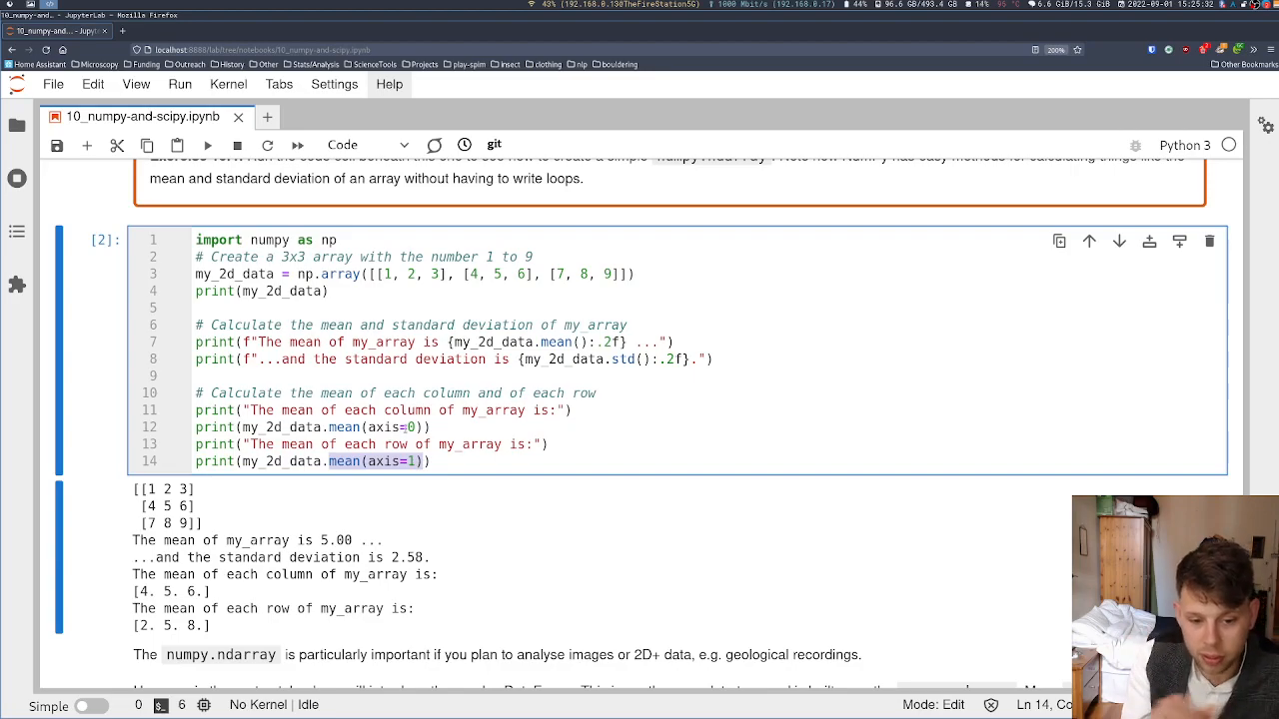
# Step: Scroll down the notebook to the 1D/2D/3D array axes and shapes diagram
pyautogui.scroll(3)
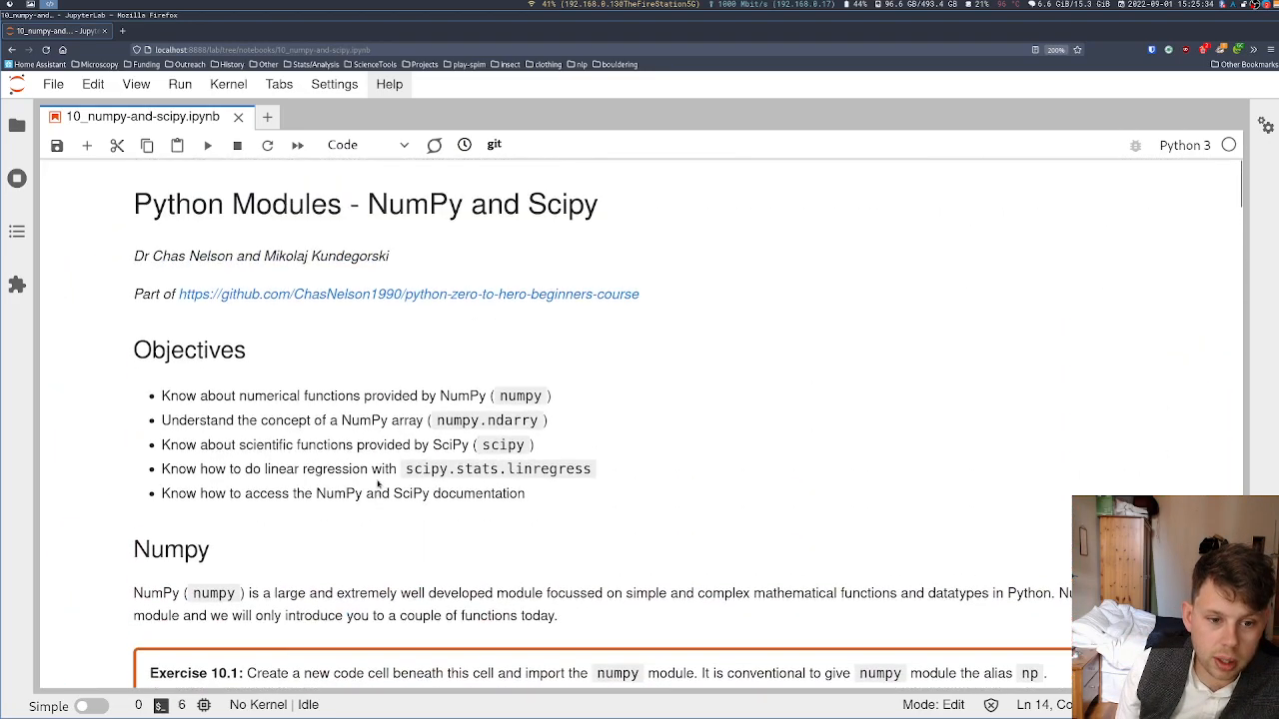
pyautogui.scroll(-3)
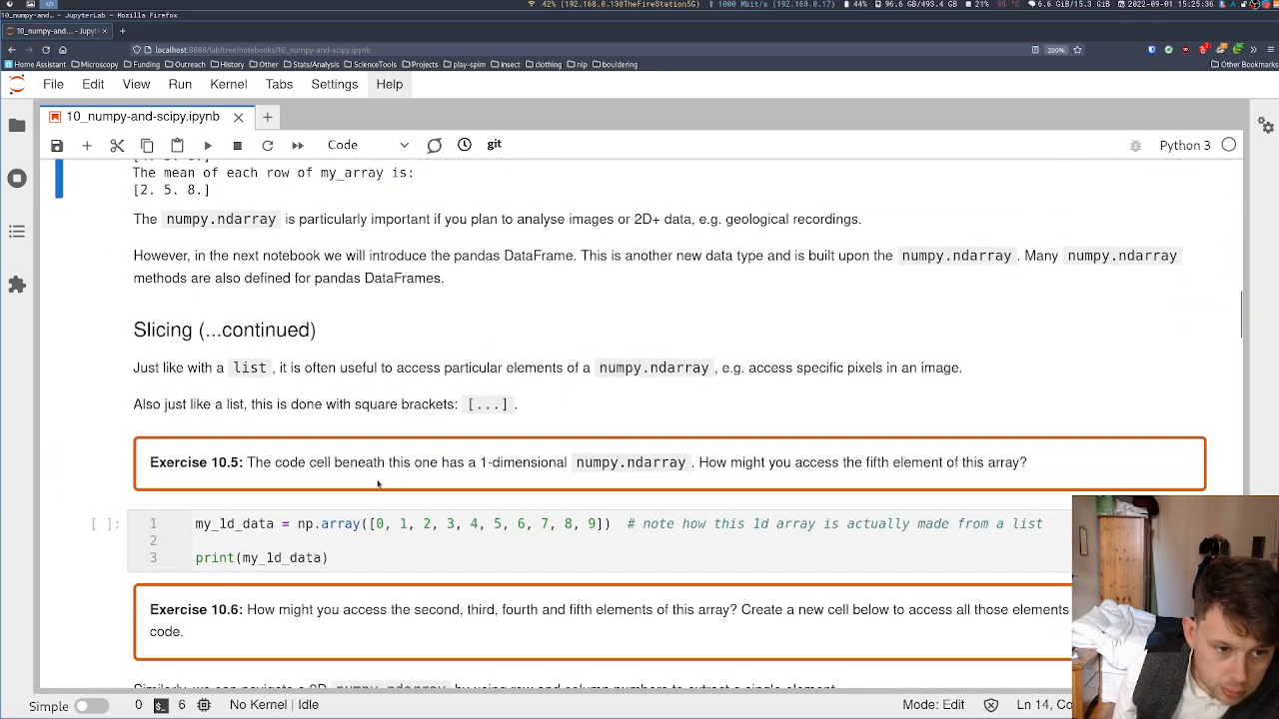
pyautogui.scroll(-3)
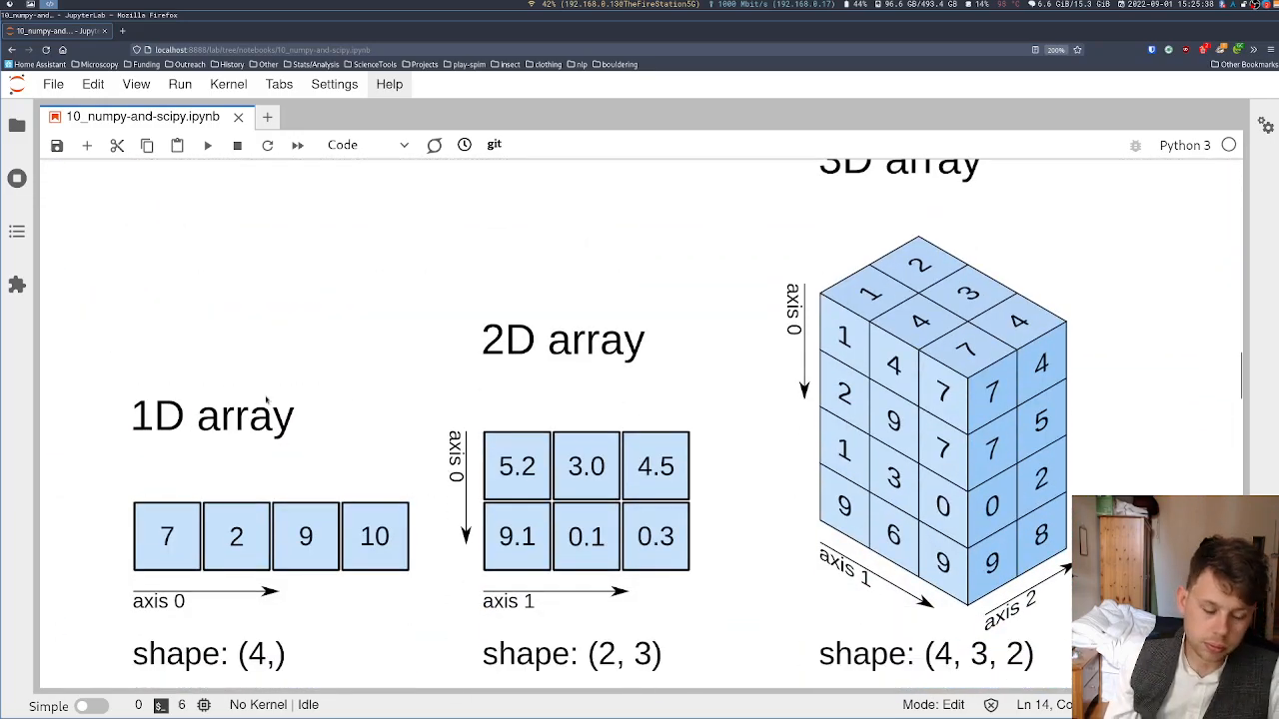
pyautogui.moveTo(168, 600)
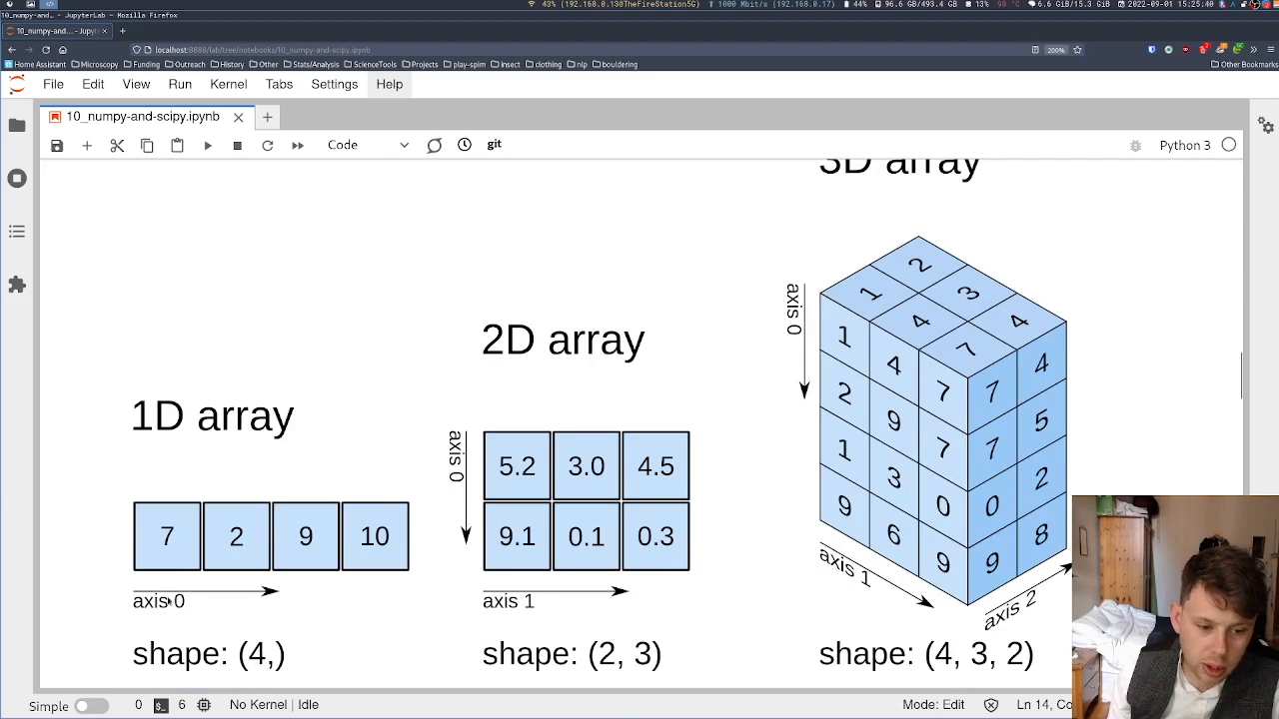
pyautogui.scroll(-3)
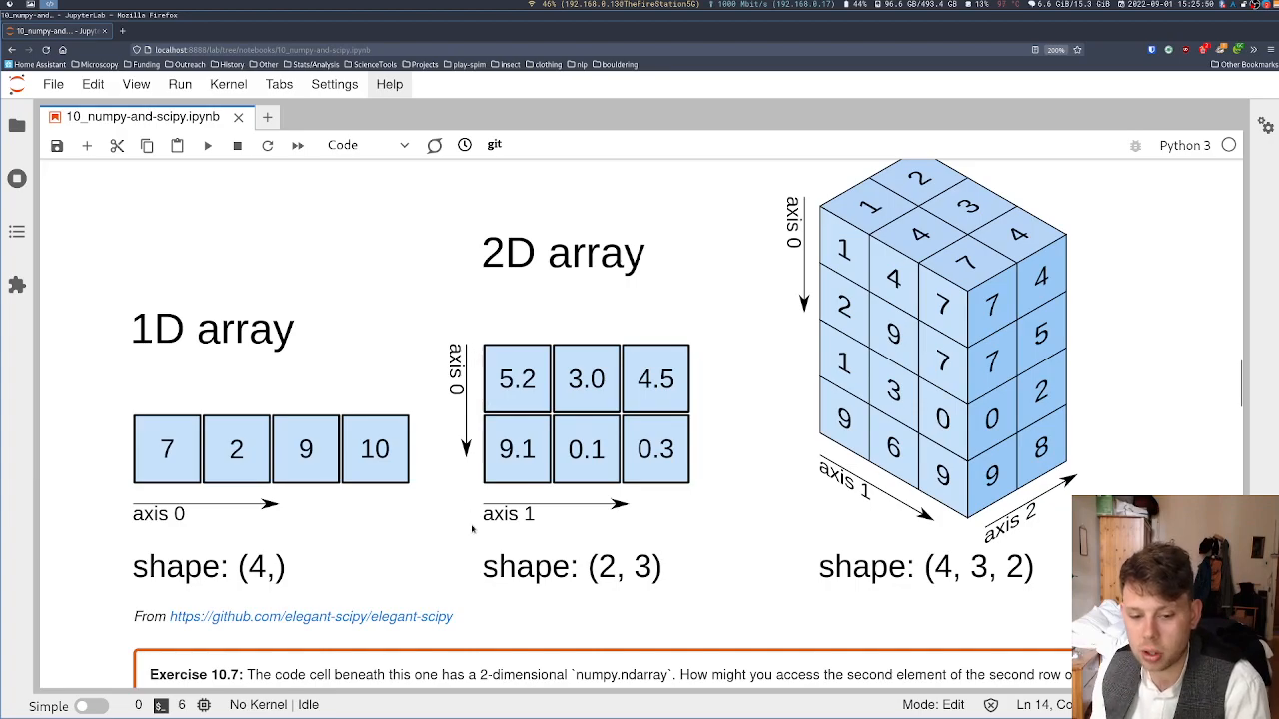
pyautogui.moveTo(783, 472)
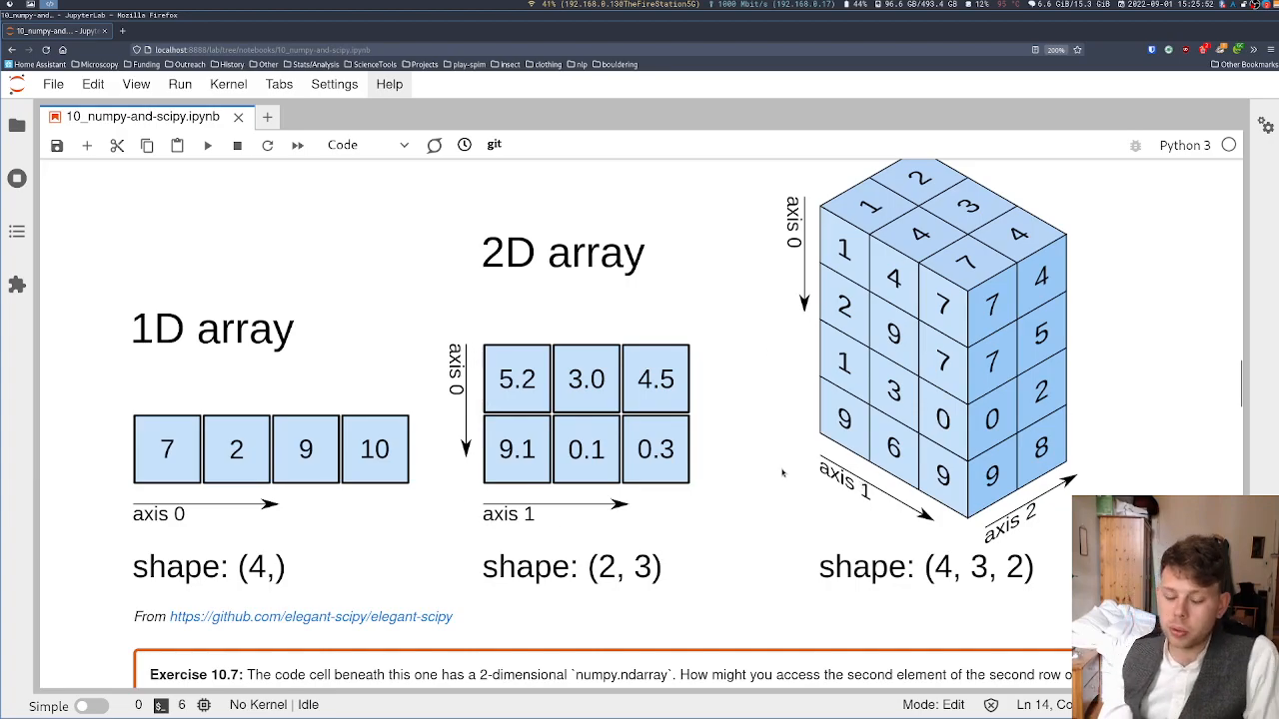